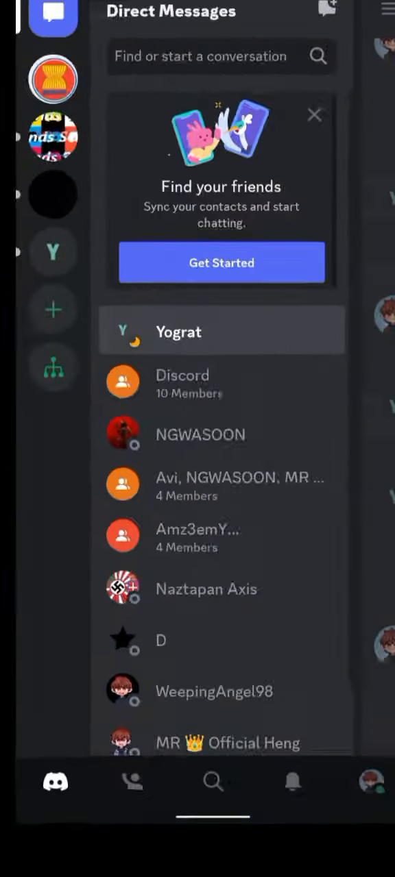
# Open the direct message conversation with Yograt from the Direct Messages list
pyautogui.click(178, 332)
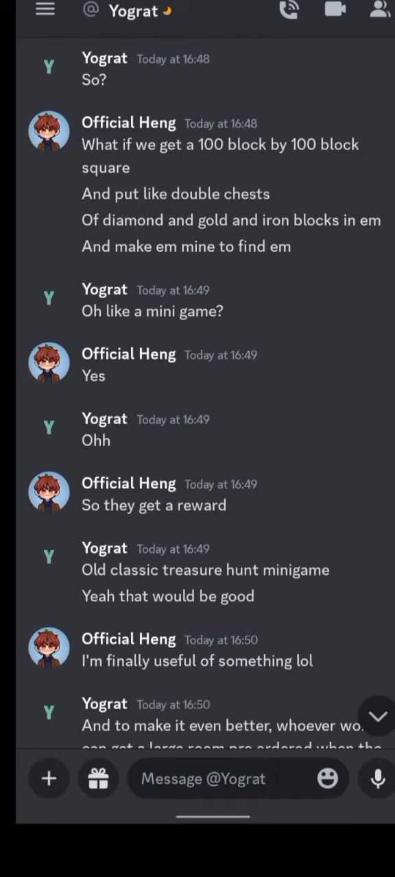